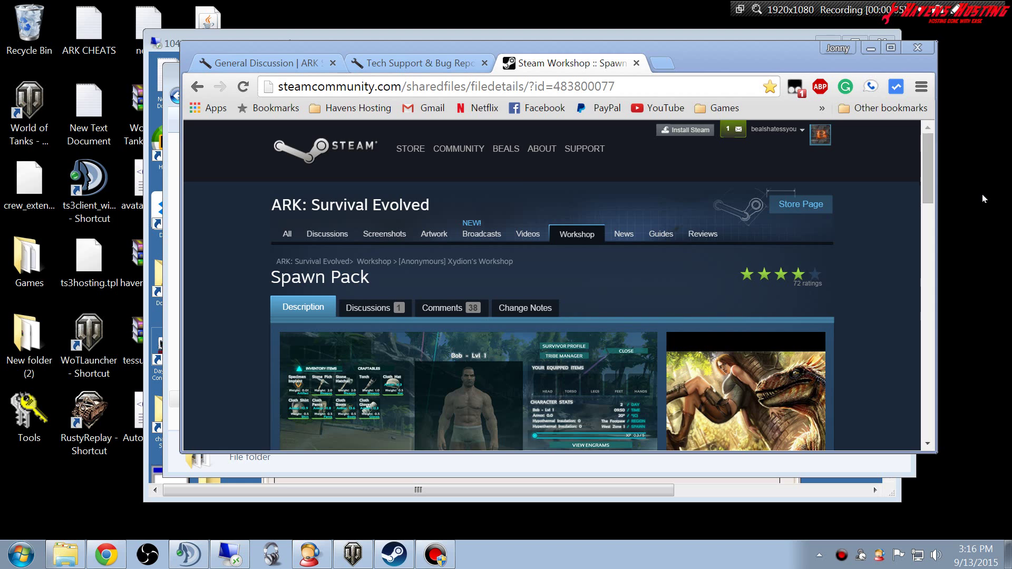
mouse_move(578, 175)
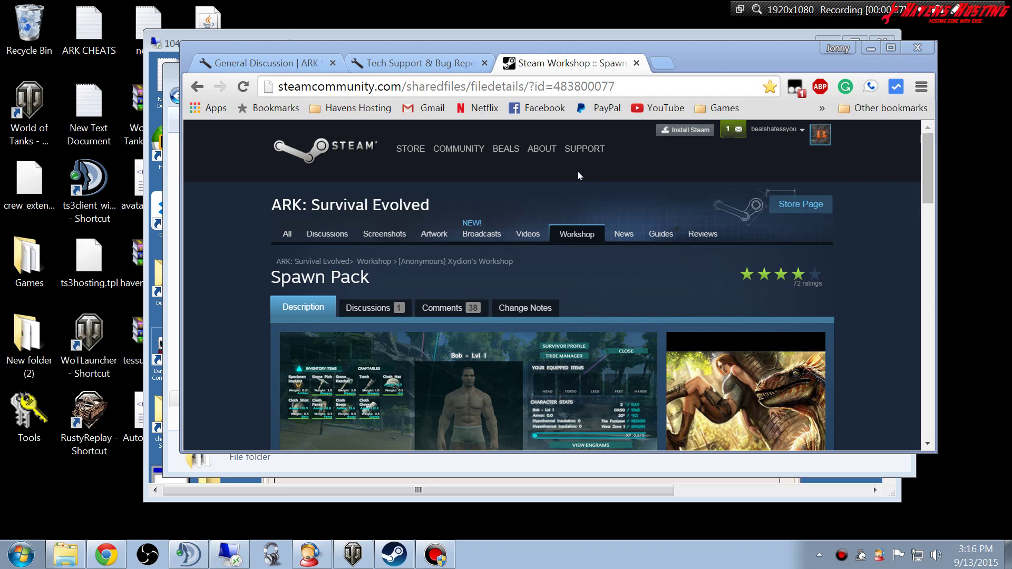
mouse_move(493, 187)
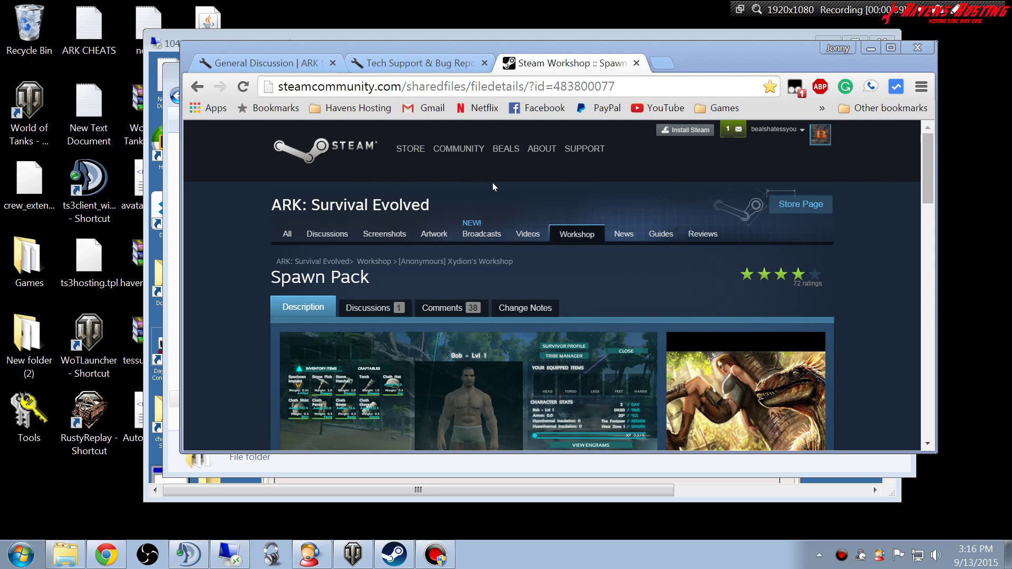
Open the Mods folder under D:\Steam\steamapps\common\ARK\ShooterGame\Content.
scroll("down", 3)
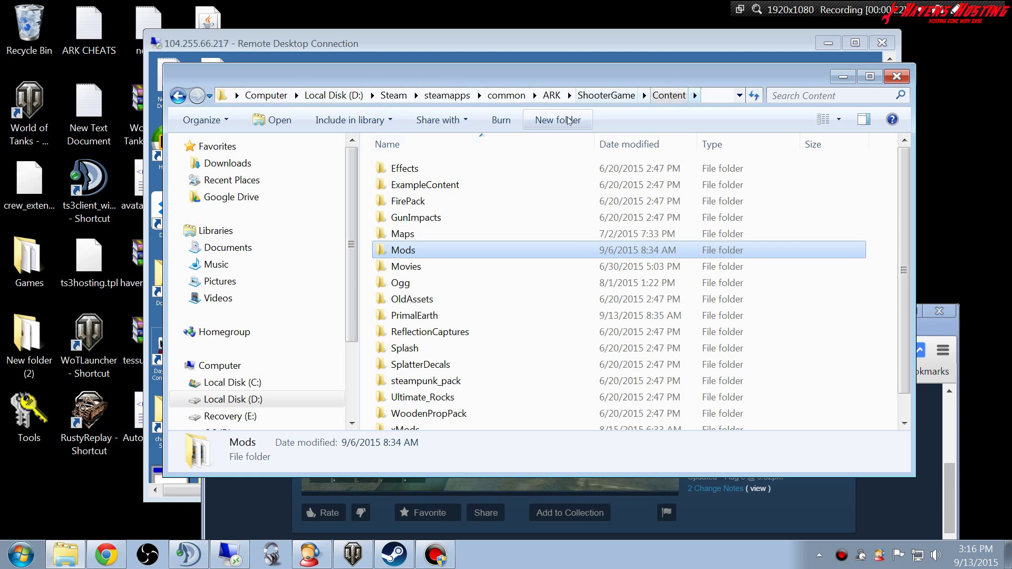
mouse_move(523, 218)
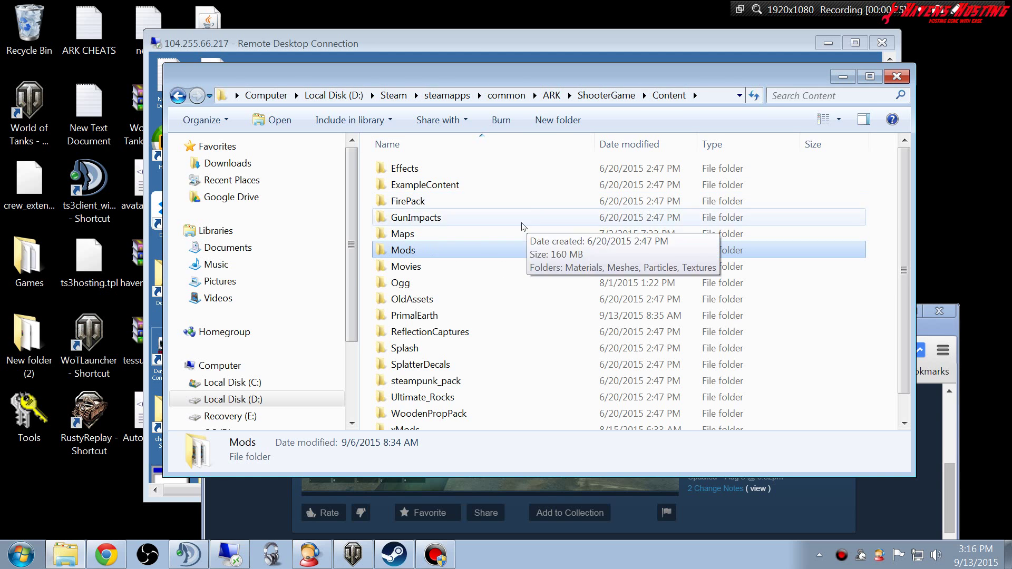
double_click(402, 250)
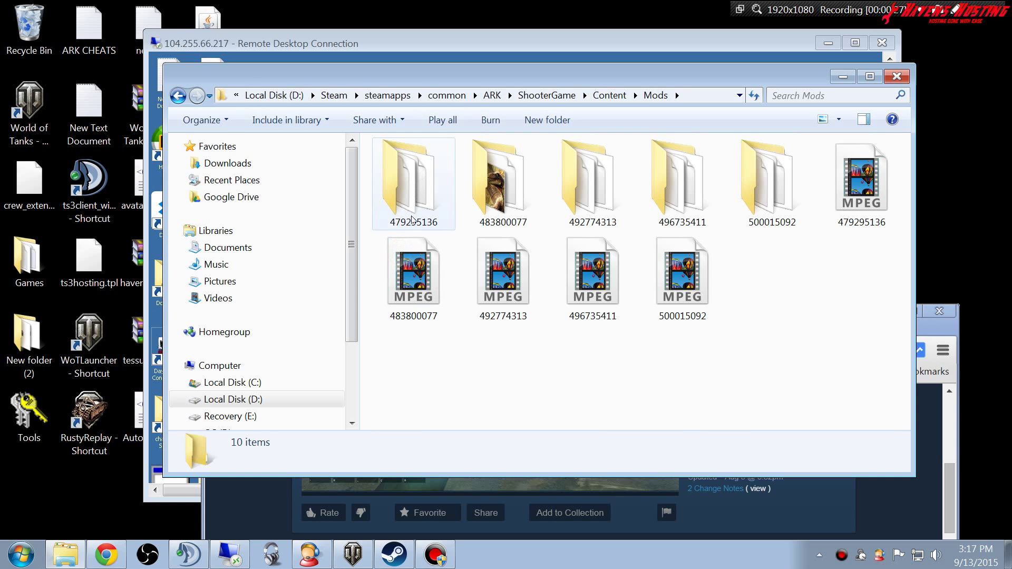
mouse_move(400, 172)
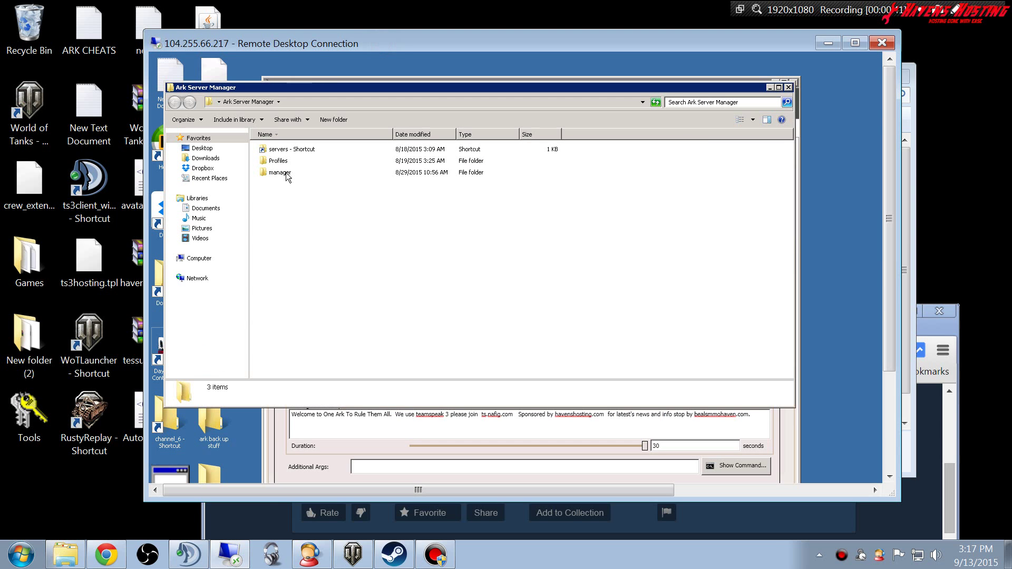
Browse the remote servers shortcut through oneark, ShooterGame and Content into Mods.
left_click(290, 149)
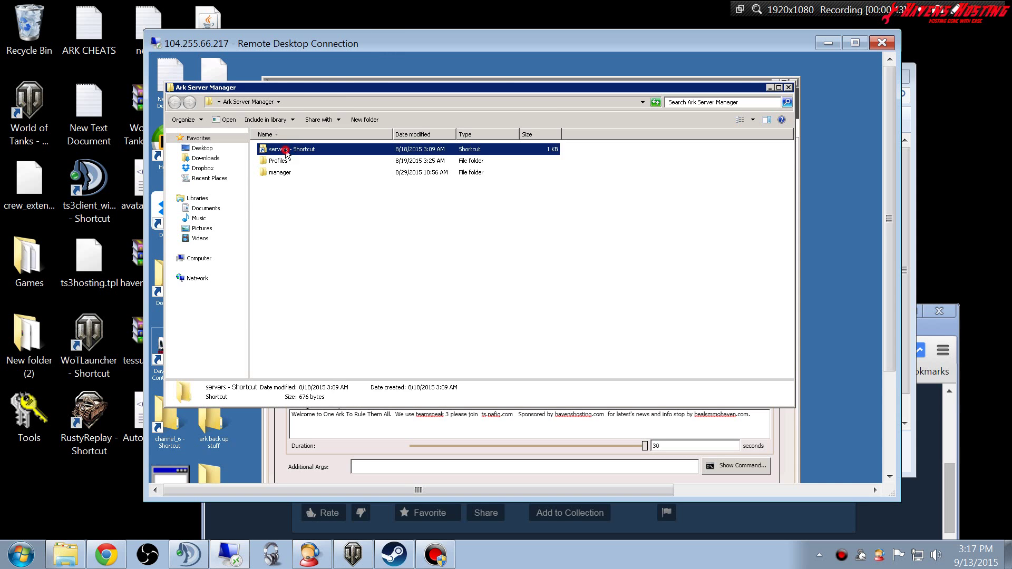
double_click(278, 149)
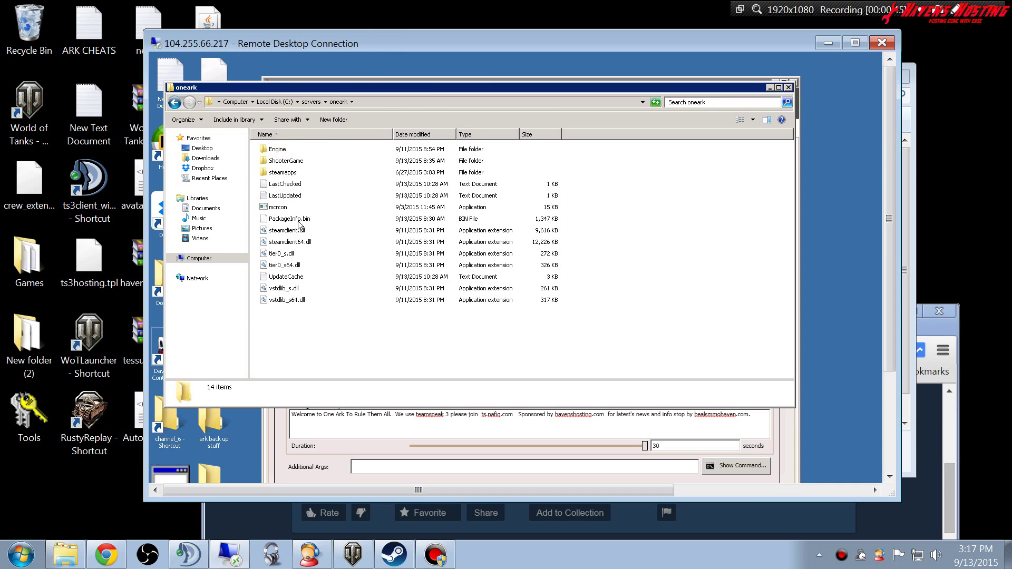
double_click(285, 160)
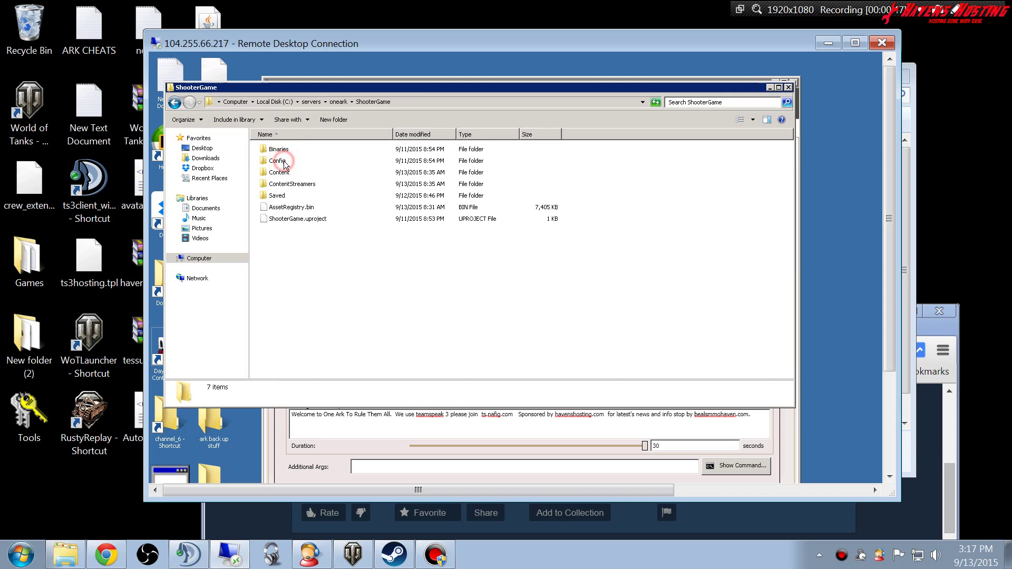
double_click(279, 172)
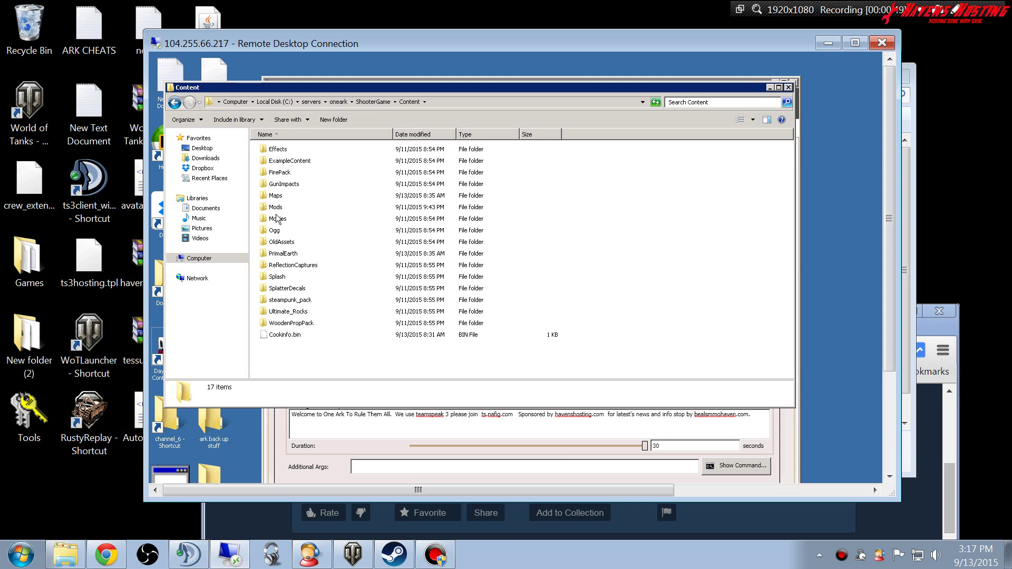
double_click(277, 206)
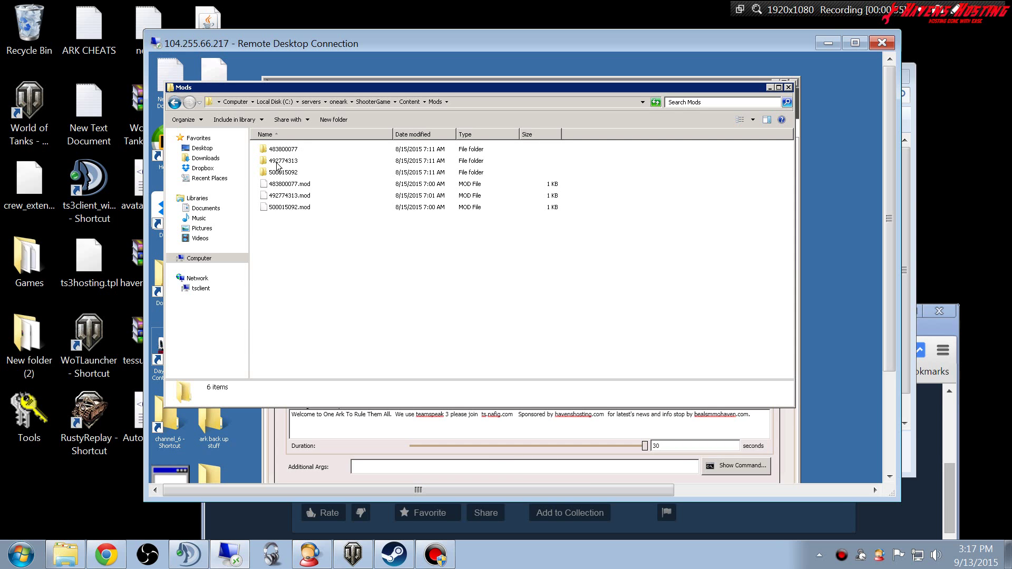
mouse_move(279, 161)
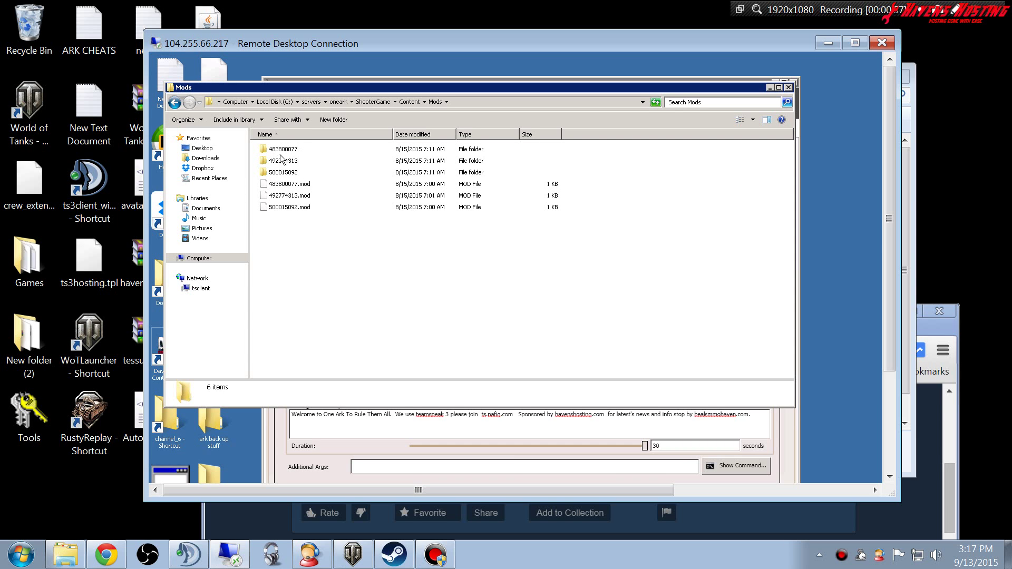
mouse_move(750, 90)
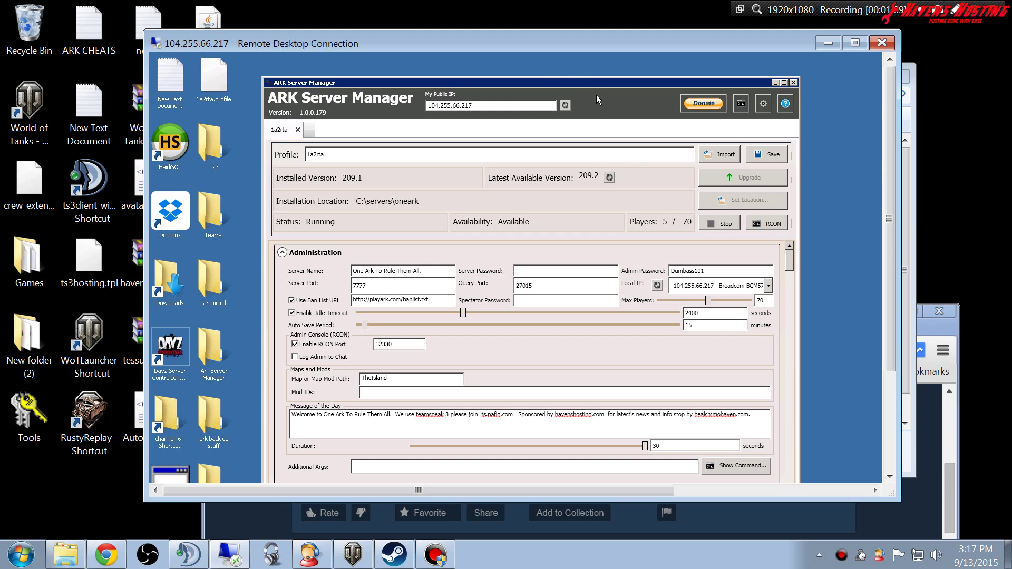
mouse_move(550, 72)
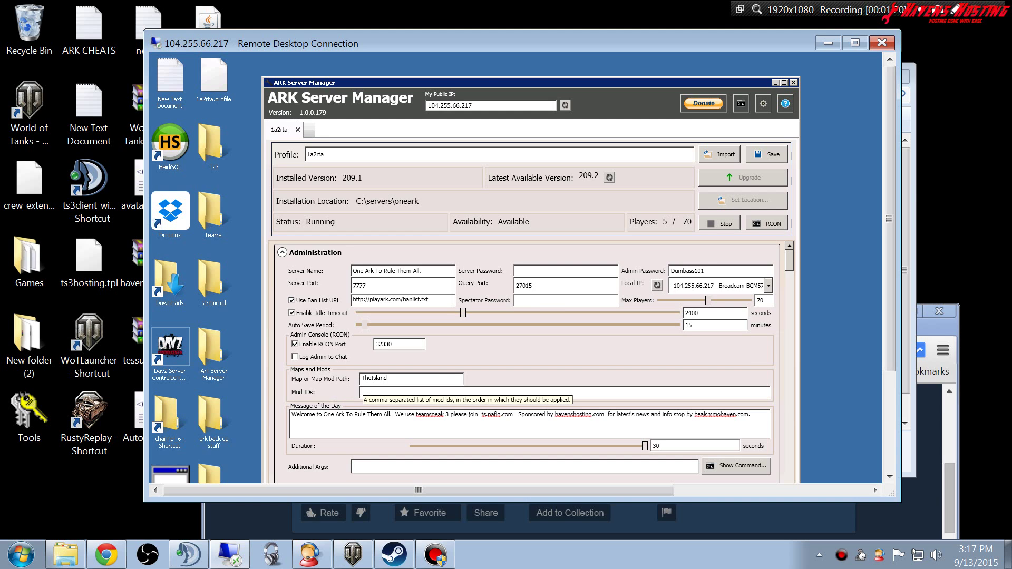
mouse_move(511, 356)
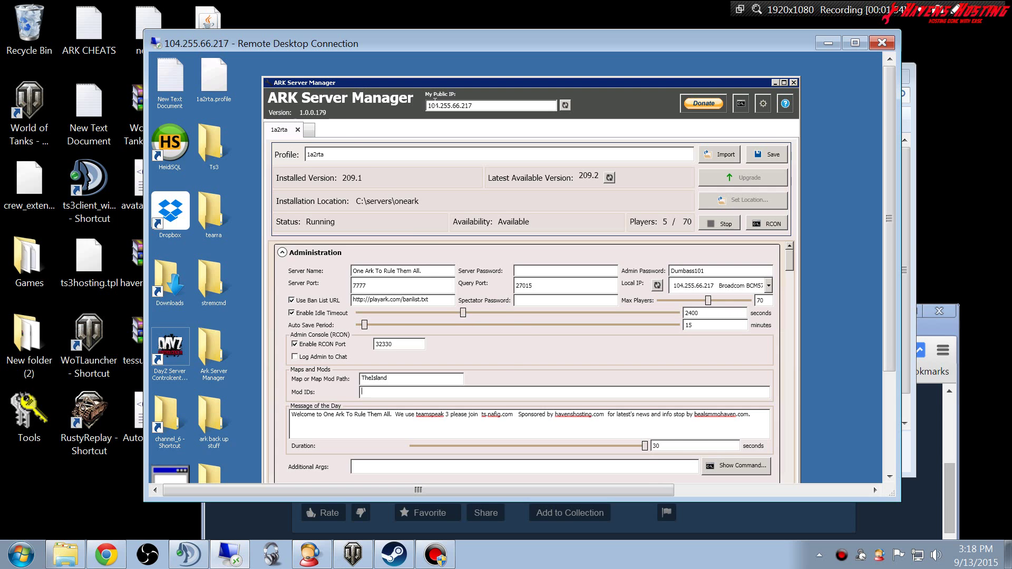
scroll("down", 3)
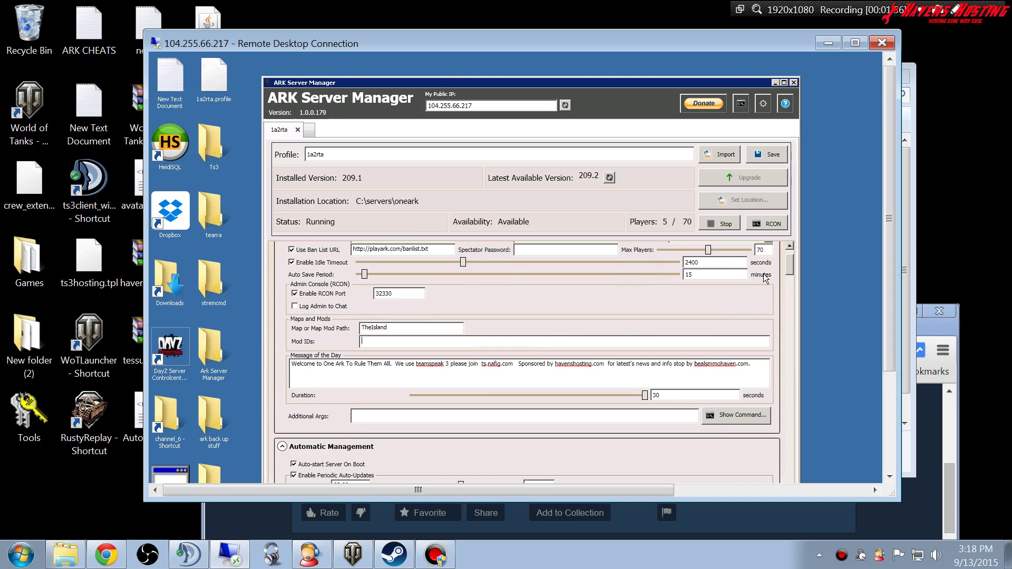
scroll("down", 3)
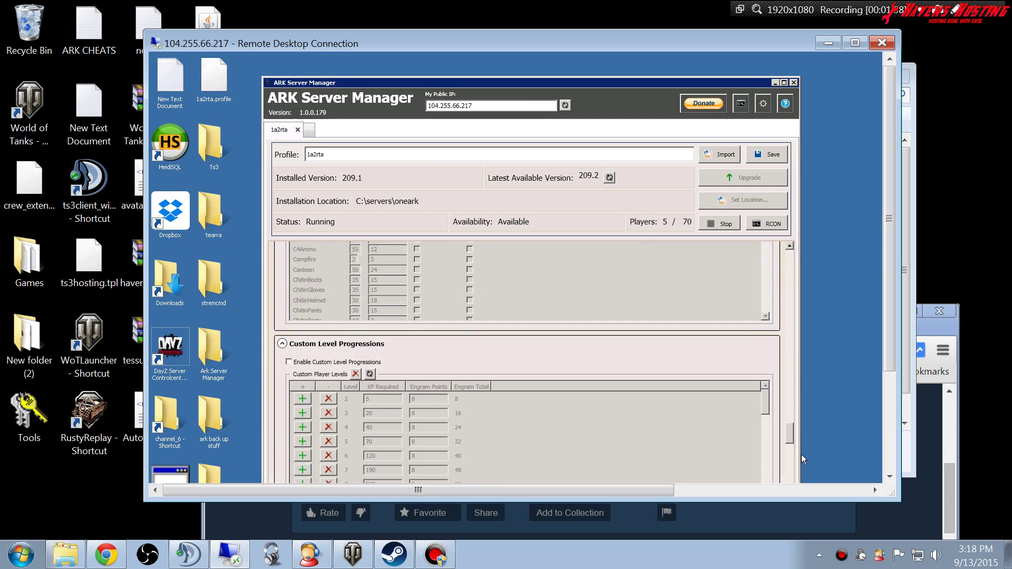
scroll("down", 3)
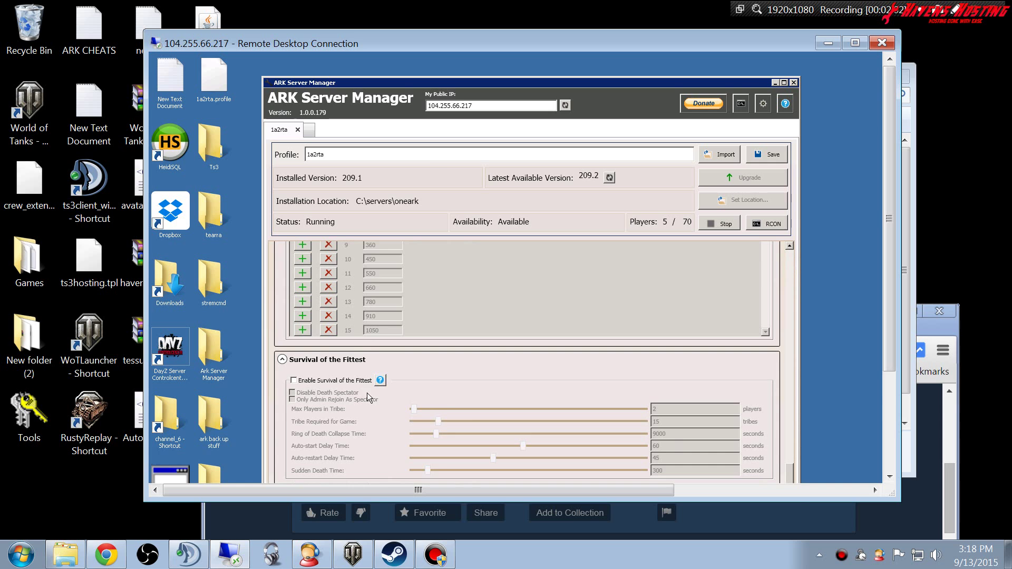
scroll("down", 3)
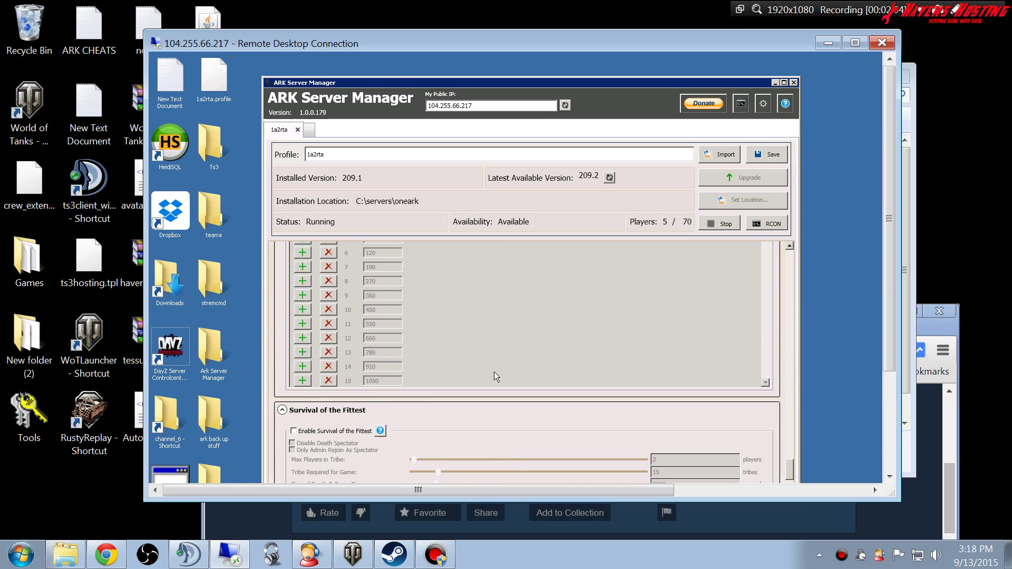
scroll("down", 3)
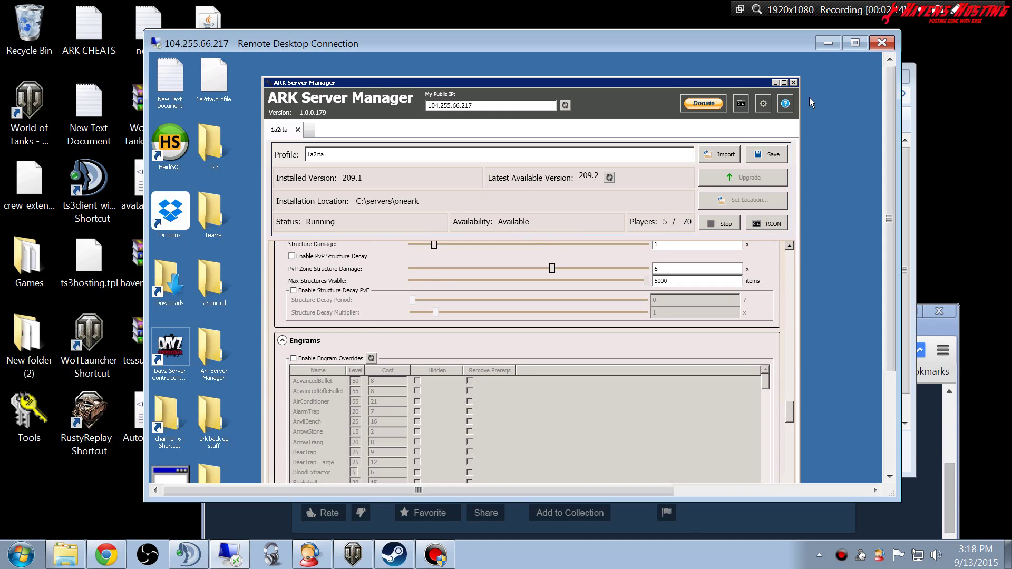
mouse_move(846, 111)
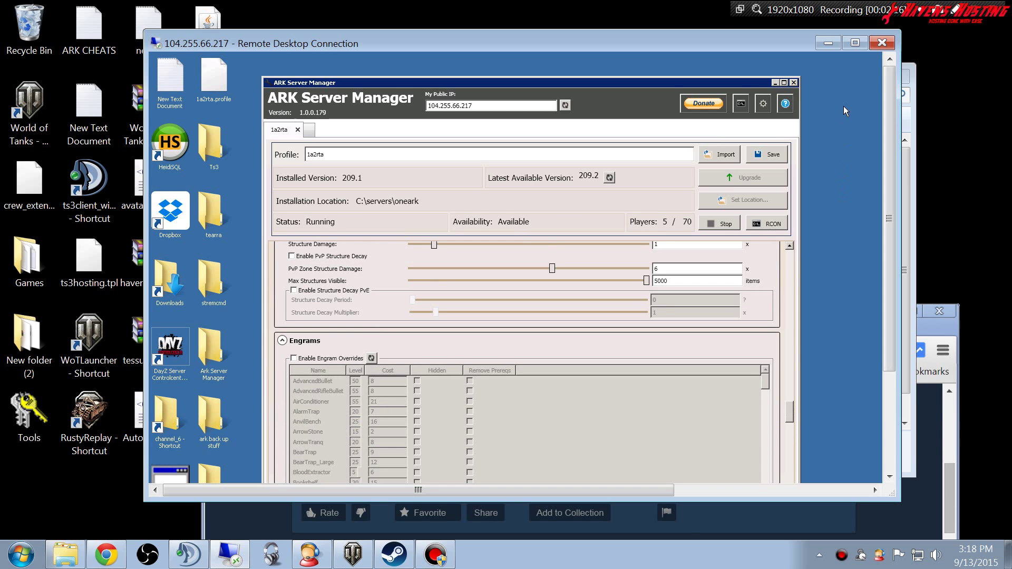